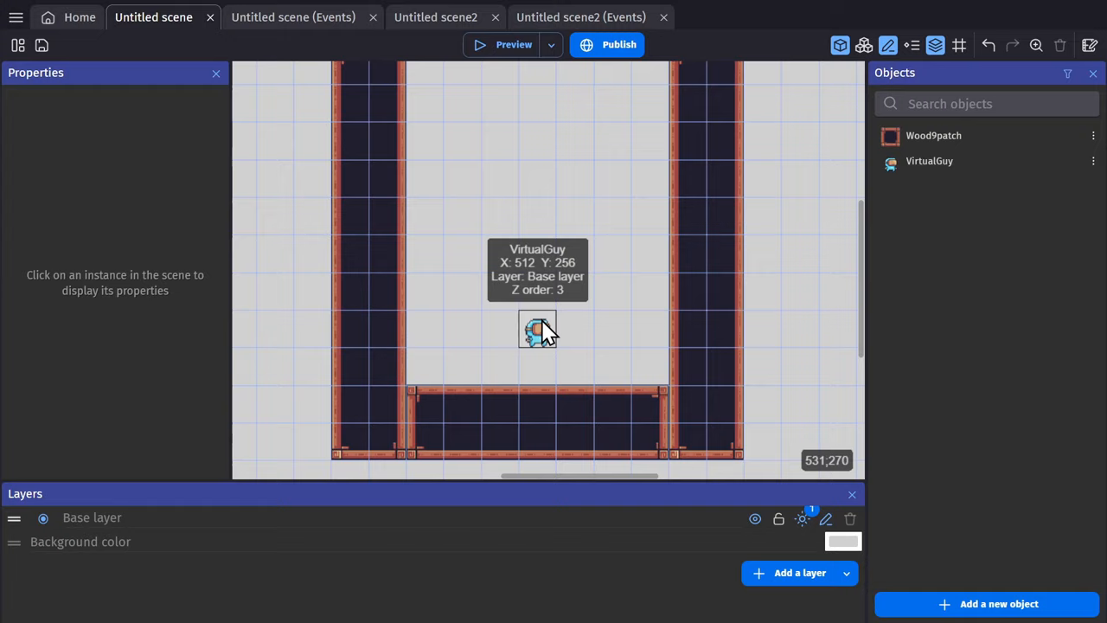
# Launch a preview of the platformer scene.
pyautogui.click(506, 44)
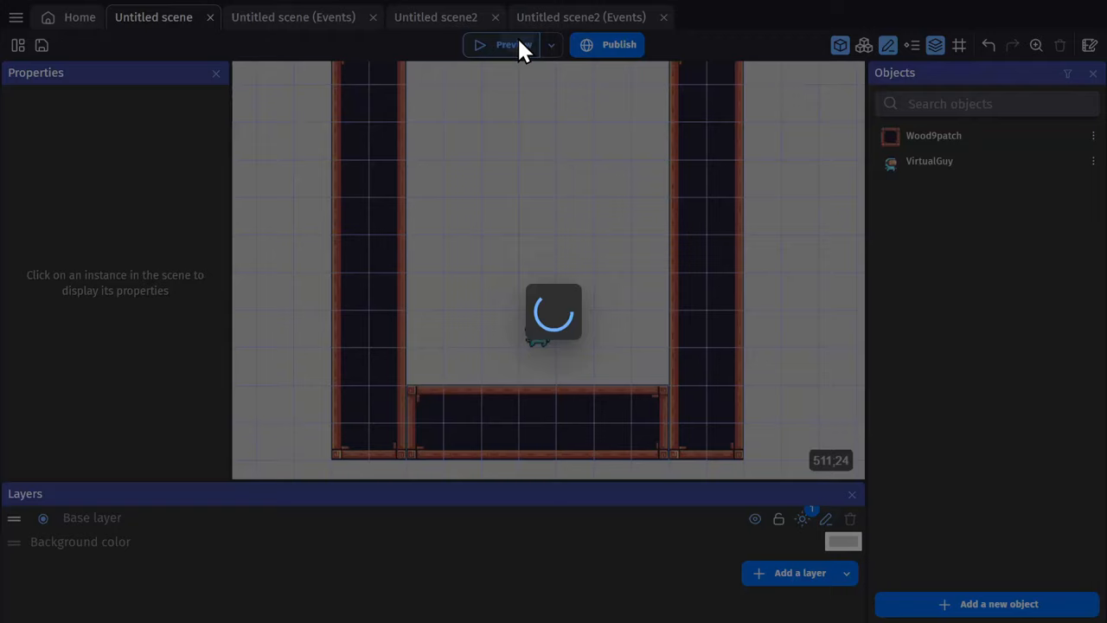
pyautogui.click(506, 44)
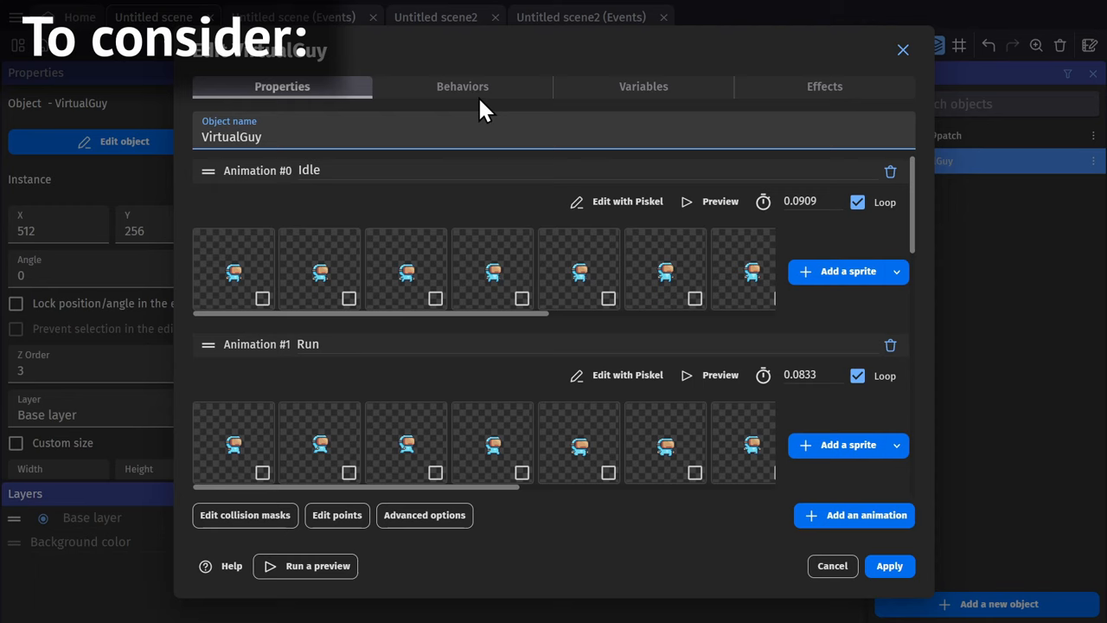
# Show VirtualGuy's behaviors and scroll through its platformer jump and falling settings.
pyautogui.click(462, 86)
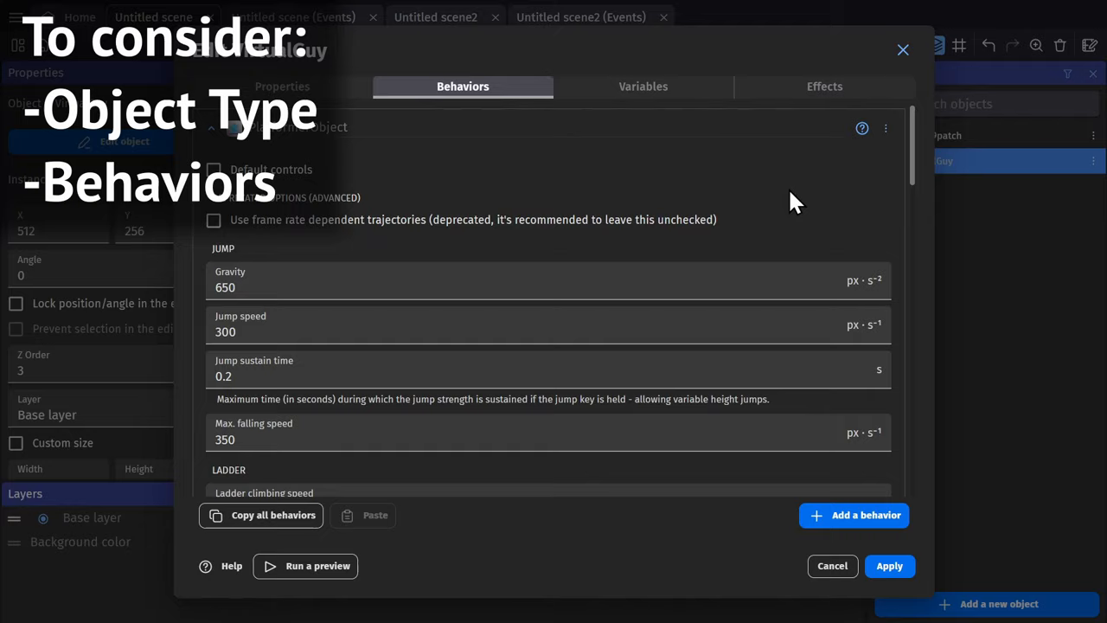
pyautogui.scroll(-3)
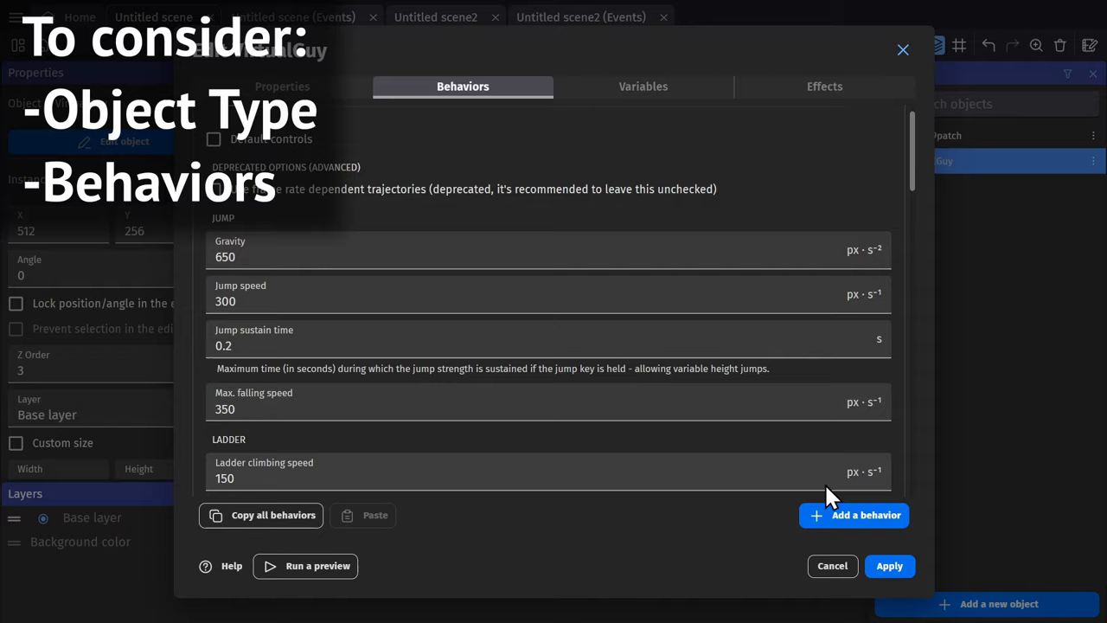
pyautogui.click(831, 566)
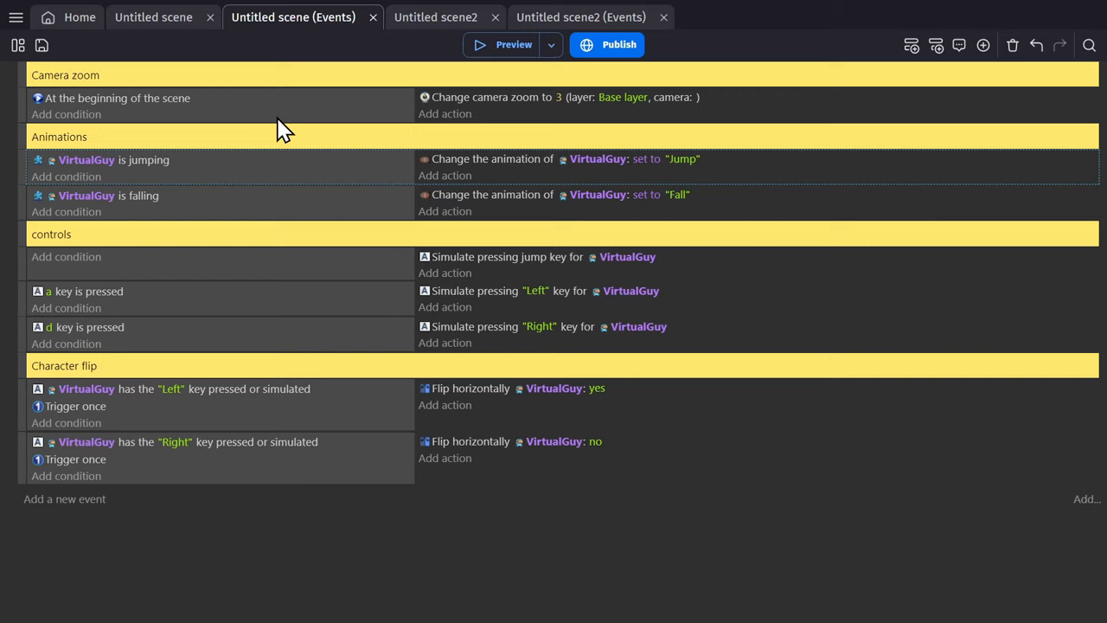
pyautogui.moveTo(368, 195)
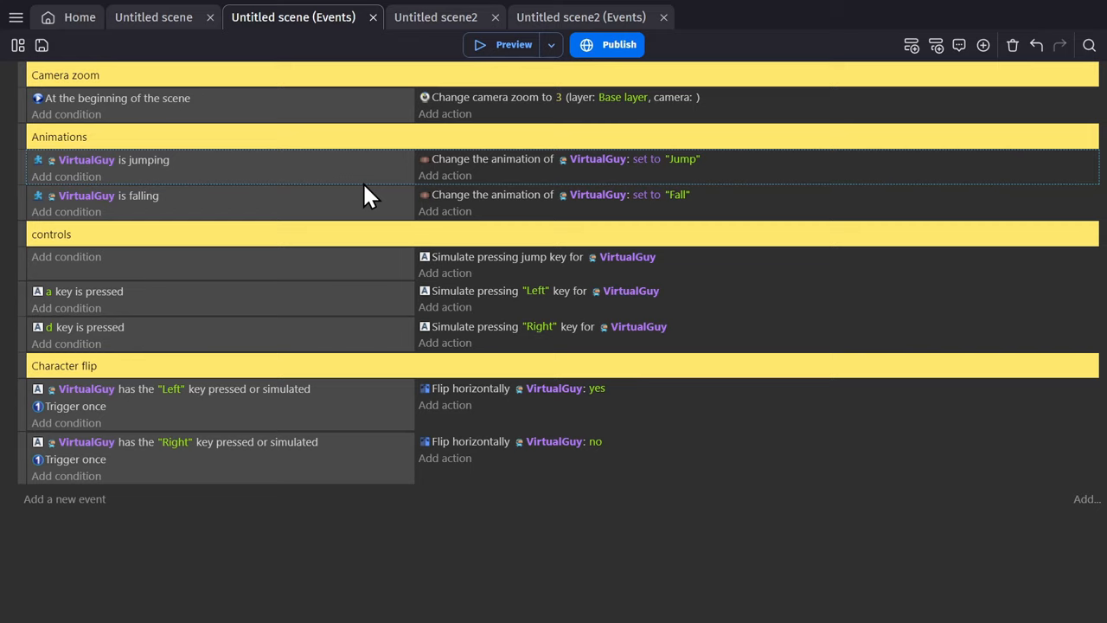
pyautogui.click(513, 44)
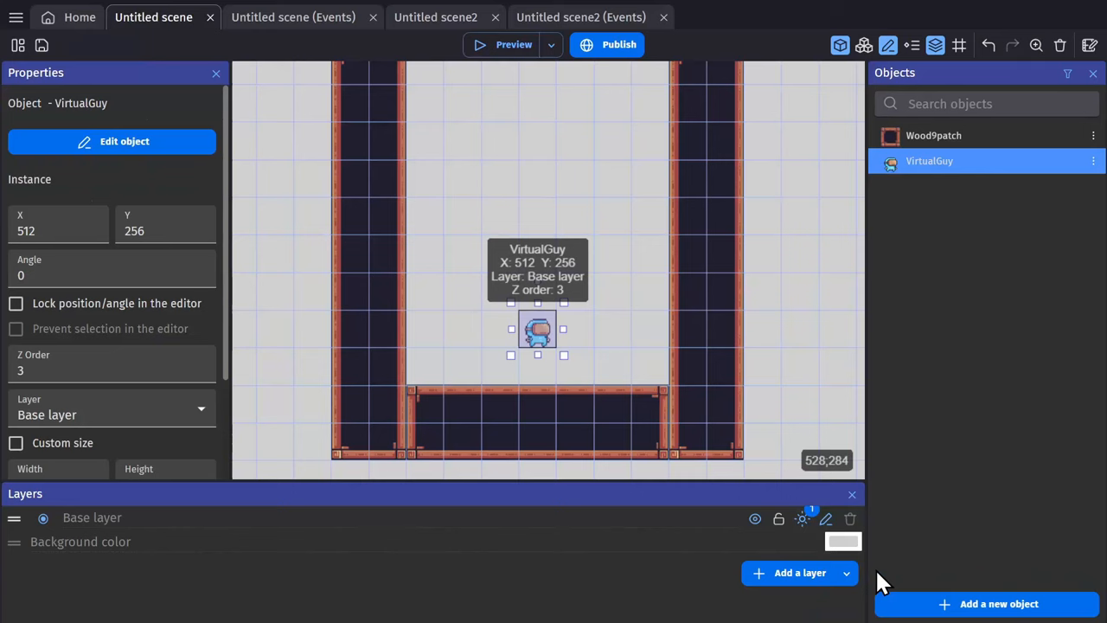
# Preview the scene from the events sheet while testing disabled events, then preview again.
pyautogui.click(293, 16)
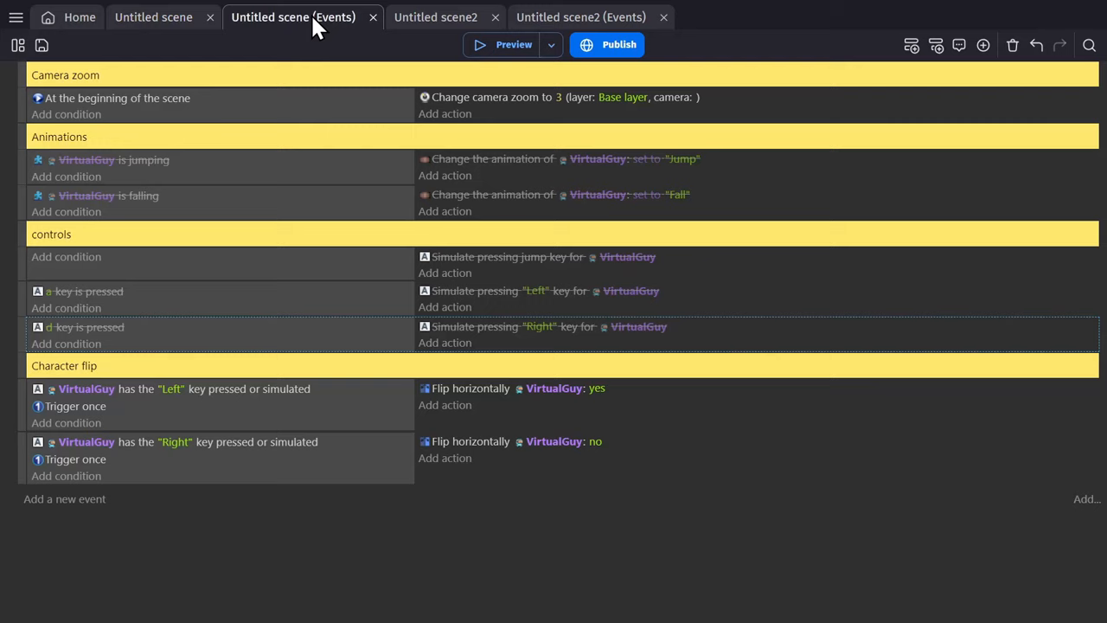
pyautogui.moveTo(389, 441)
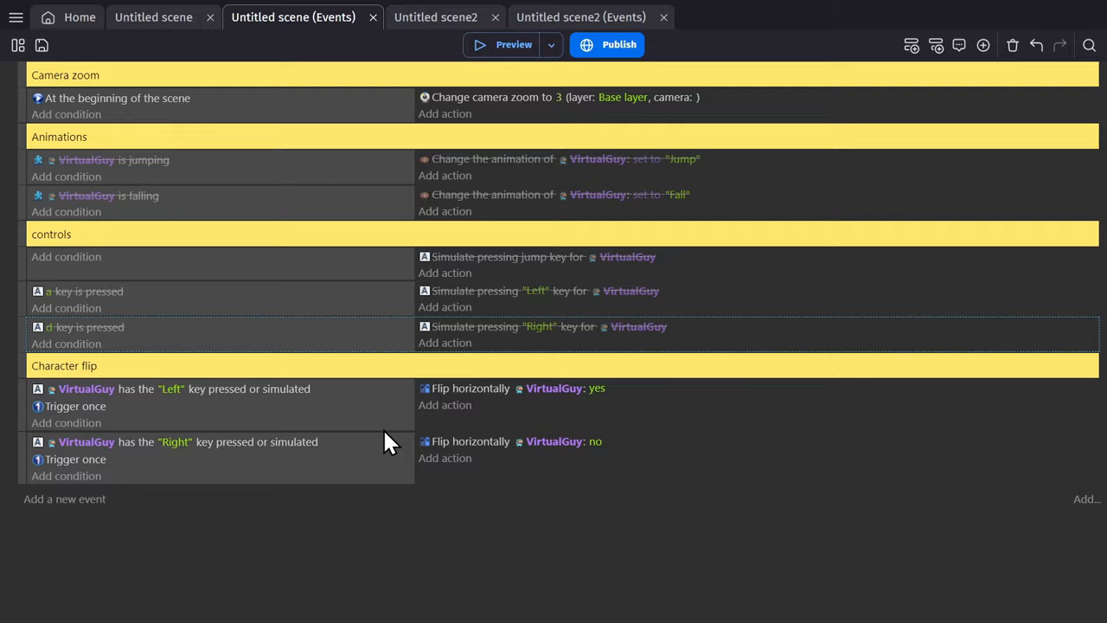
pyautogui.click(513, 44)
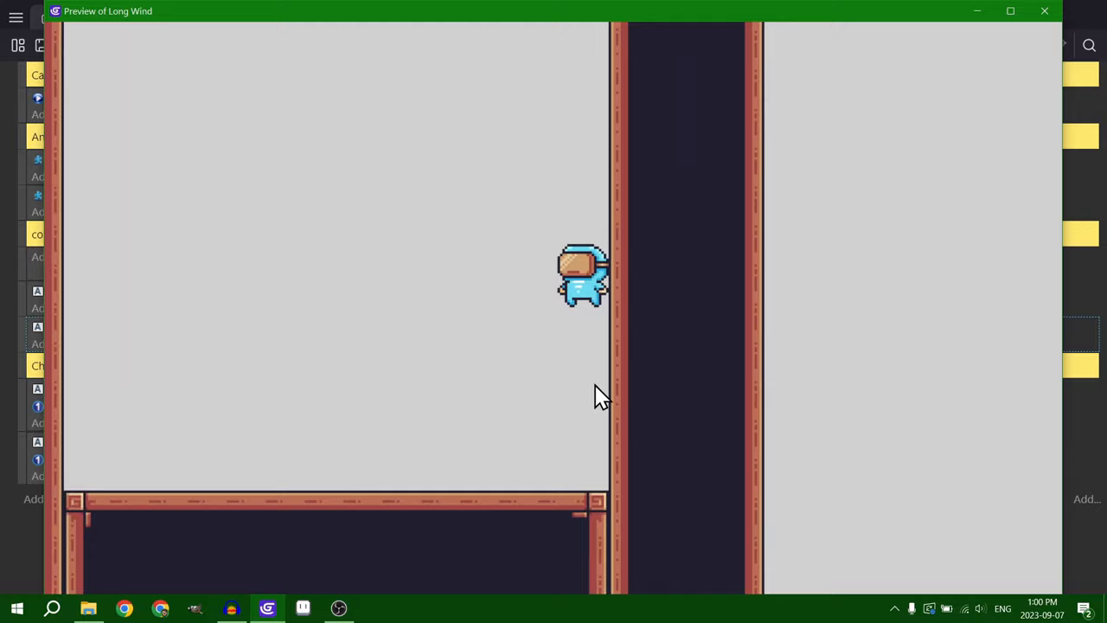
pyautogui.click(1044, 11)
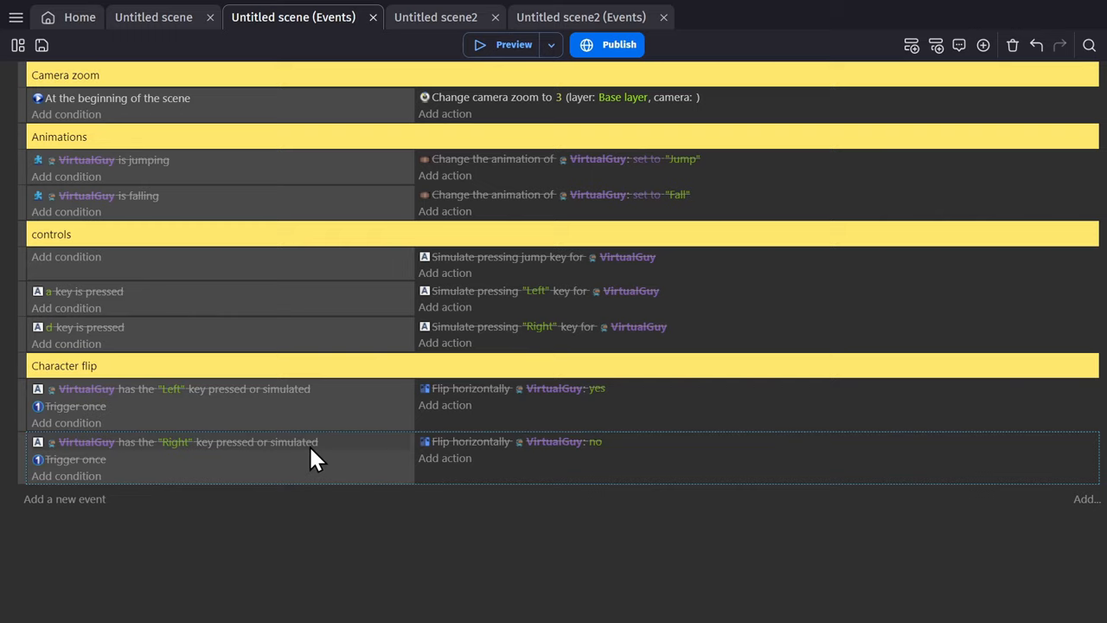
pyautogui.click(513, 44)
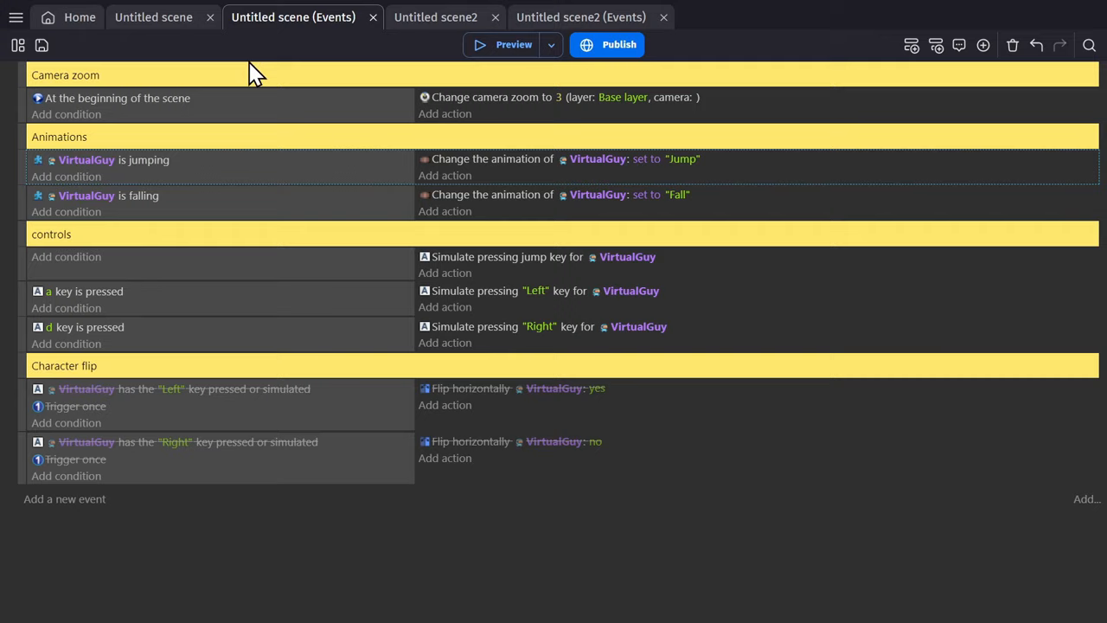
# Go back to the Untitled scene layout, deselect, and open the VirtualGuy object editor.
pyautogui.click(153, 17)
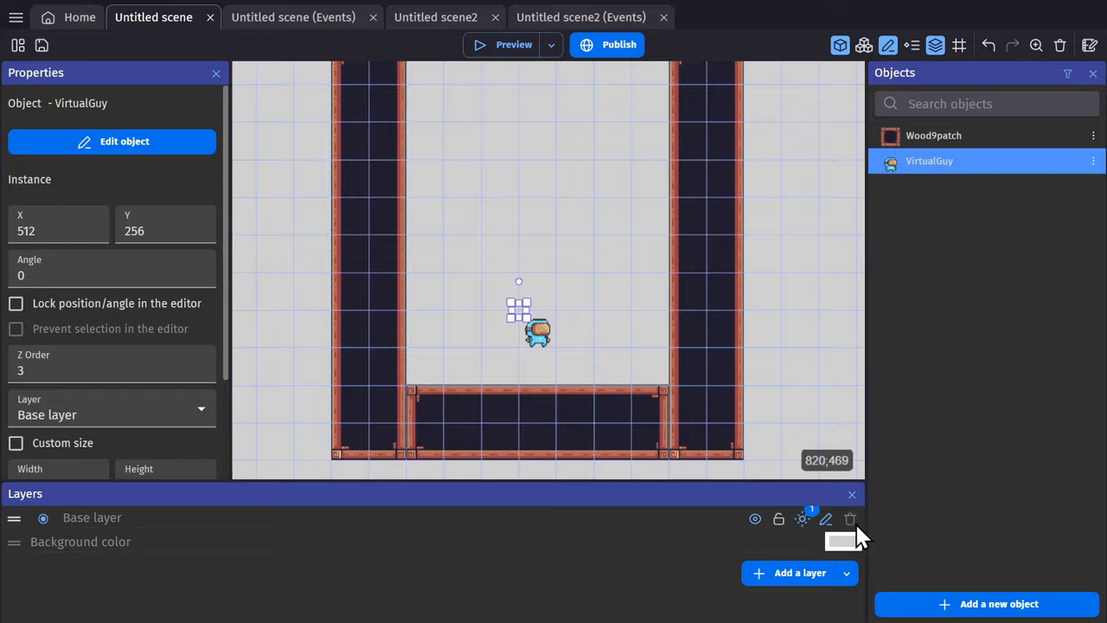
pyautogui.click(545, 373)
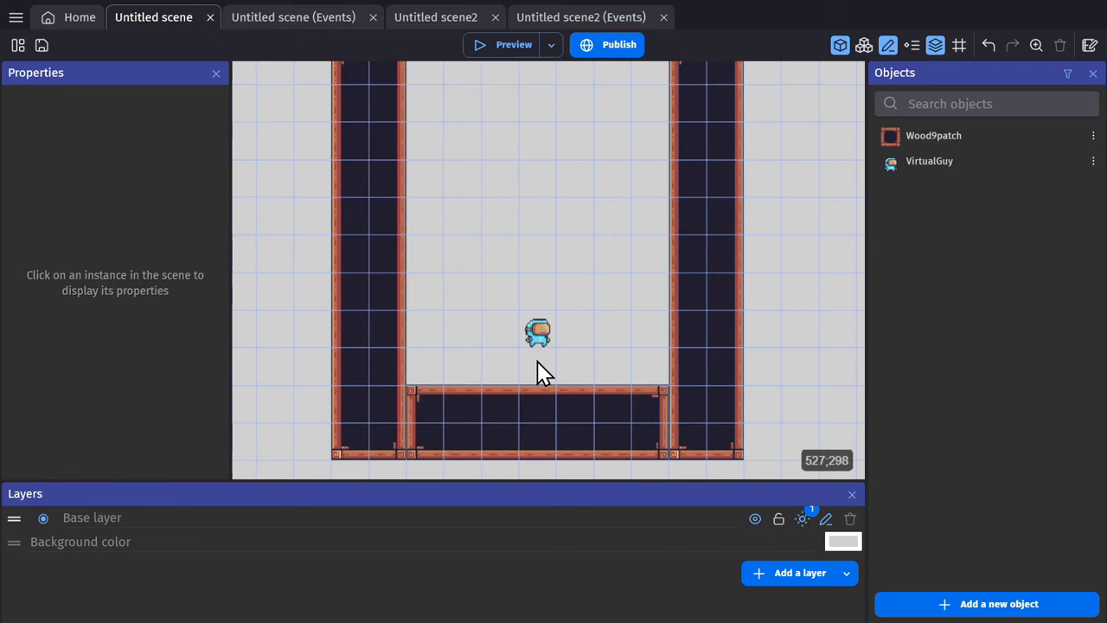
pyautogui.doubleClick(537, 332)
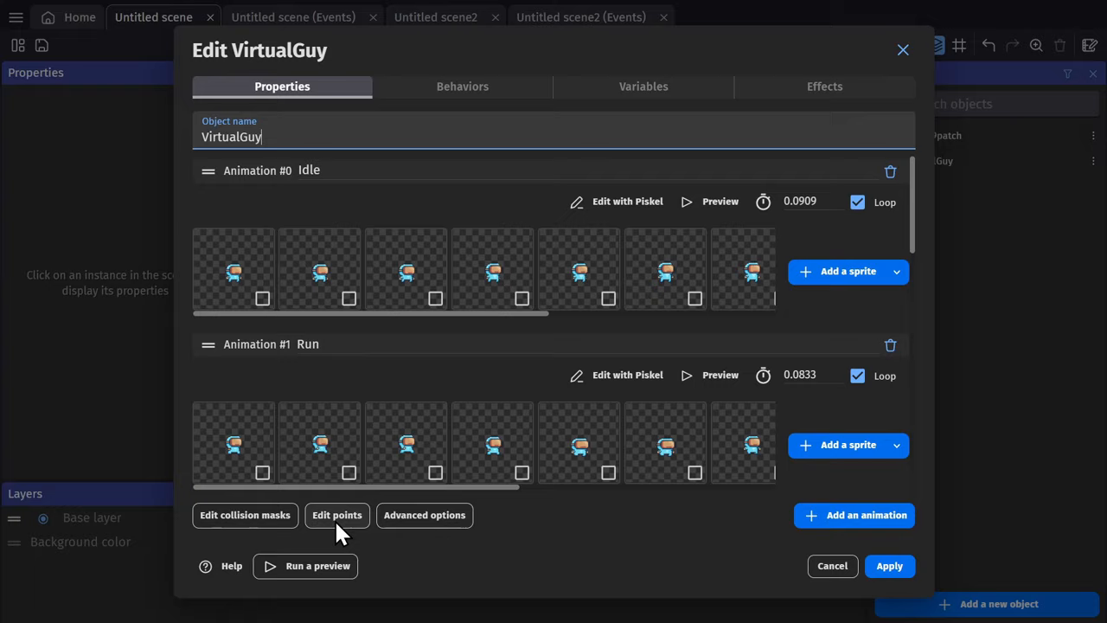
# Set the X value of VirtualGuy's first collision mask vertex to 5.
pyautogui.click(337, 515)
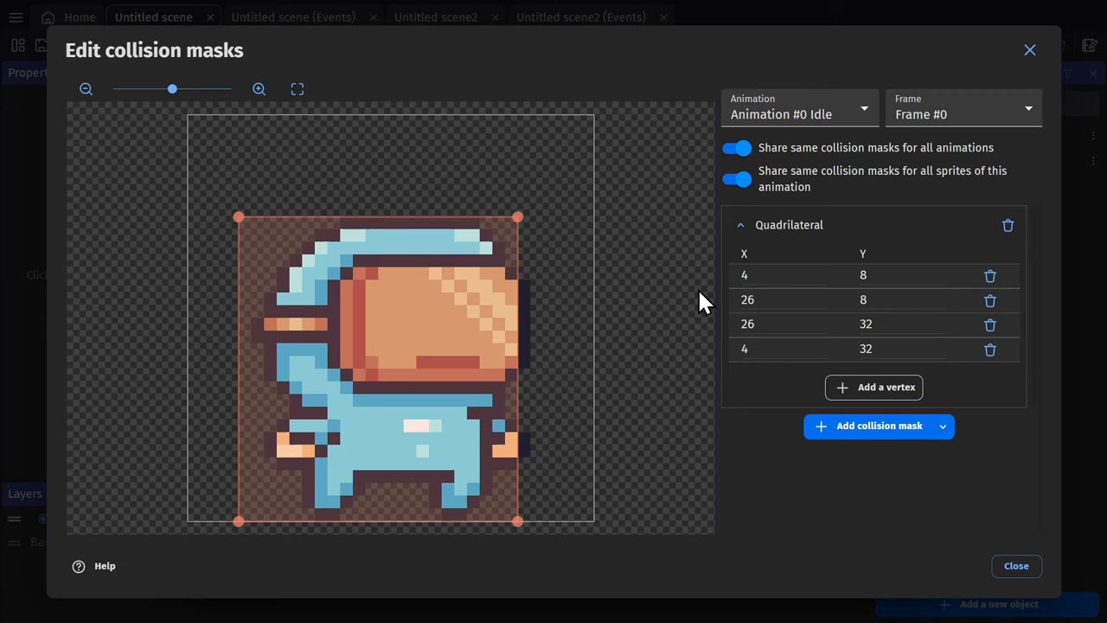
pyautogui.moveTo(558, 346)
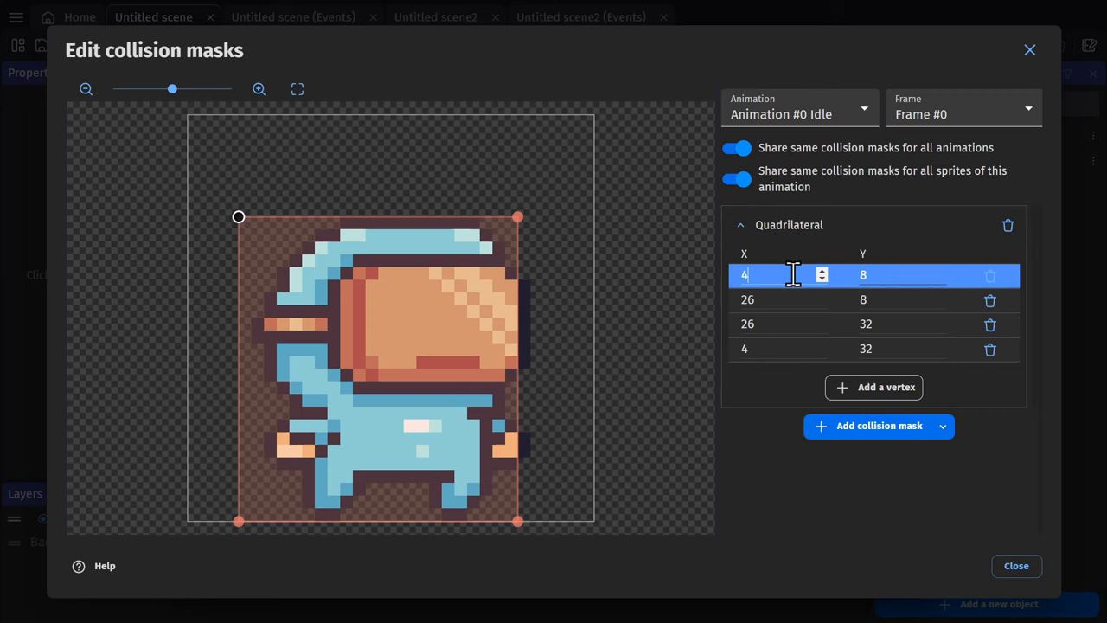
pyautogui.write('5')
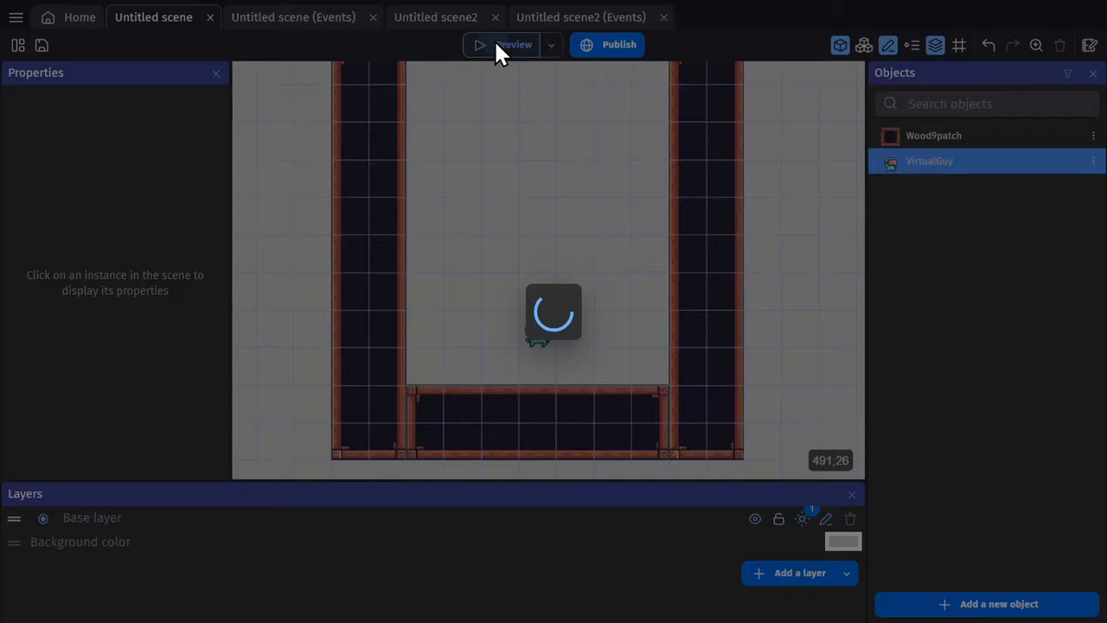
# Run the game preview with VirtualGuy in the level, then close the preview window.
pyautogui.click(514, 45)
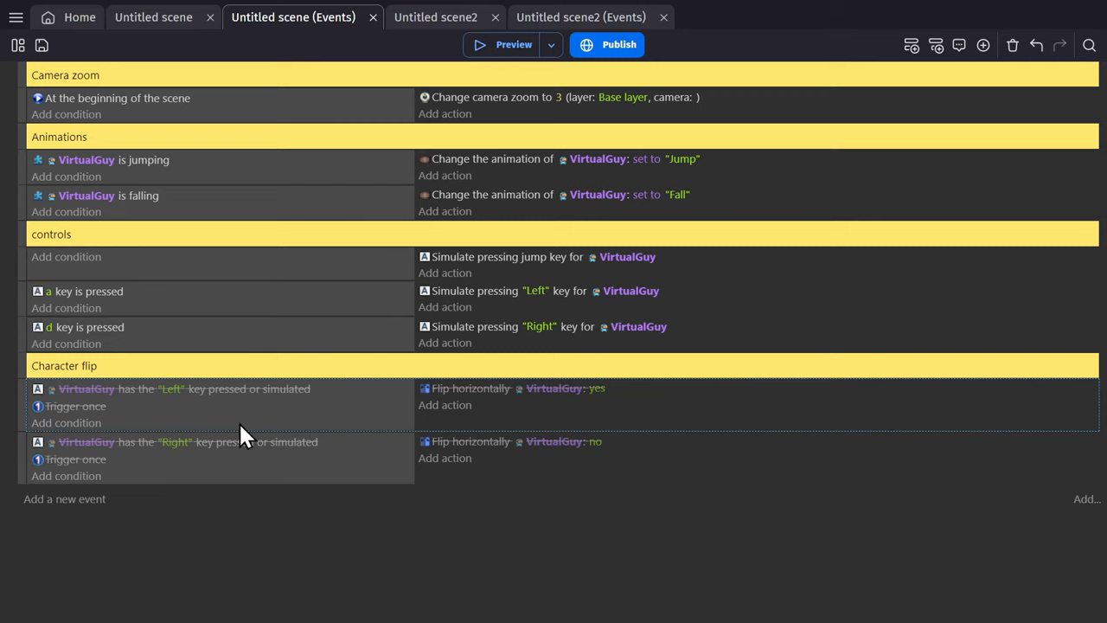
pyautogui.click(513, 44)
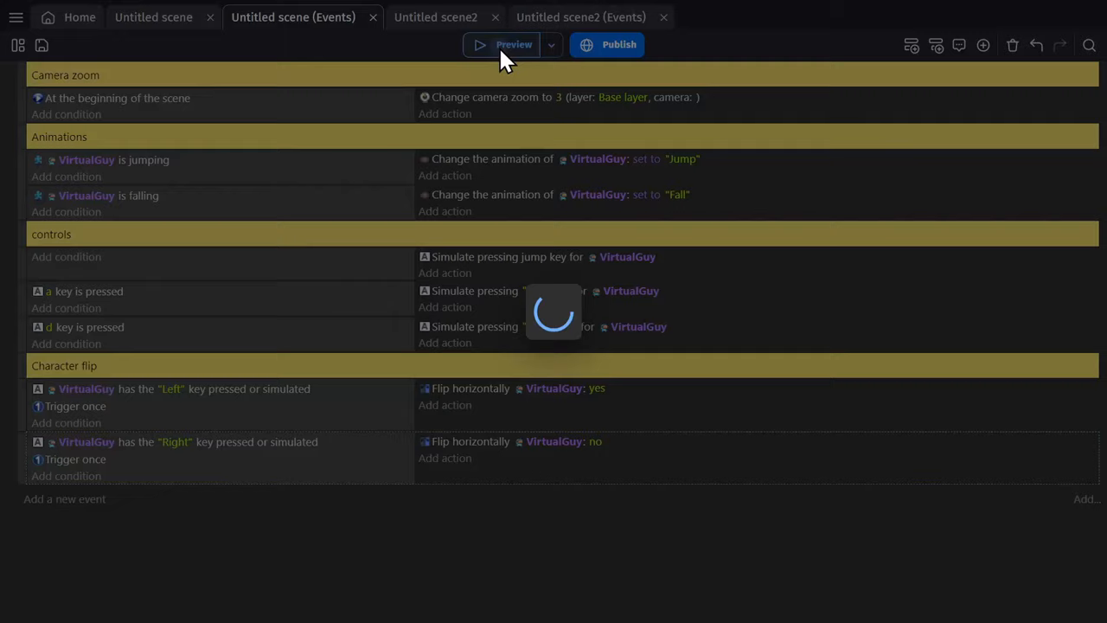
pyautogui.click(514, 44)
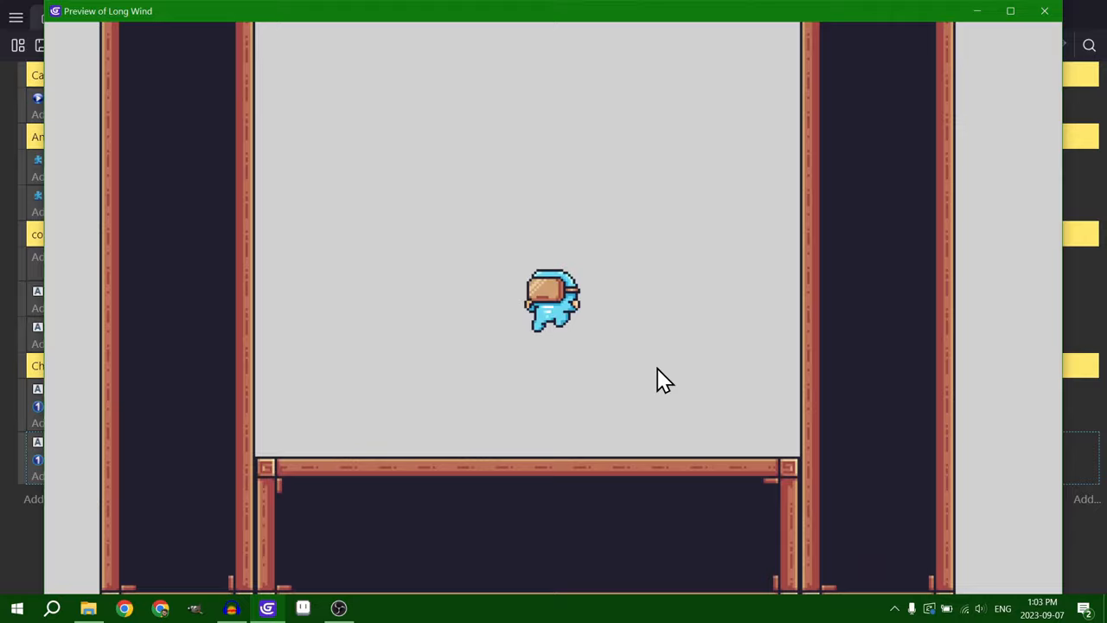
pyautogui.click(1044, 11)
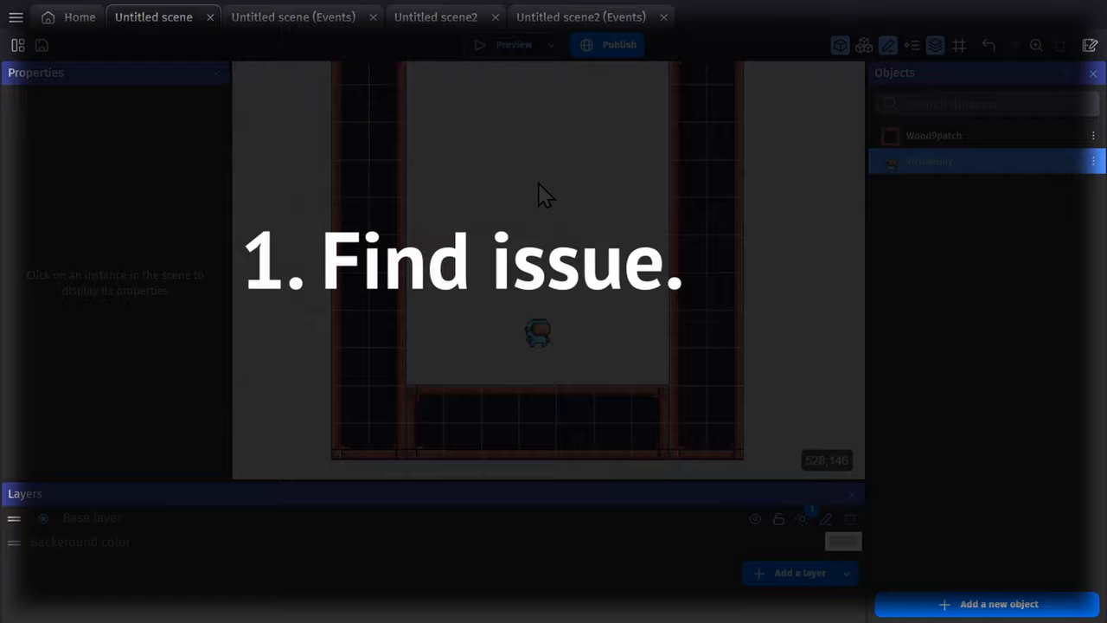
# Switch to Untitled scene2 with the gold coins, coin counter and particle object.
pyautogui.click(435, 16)
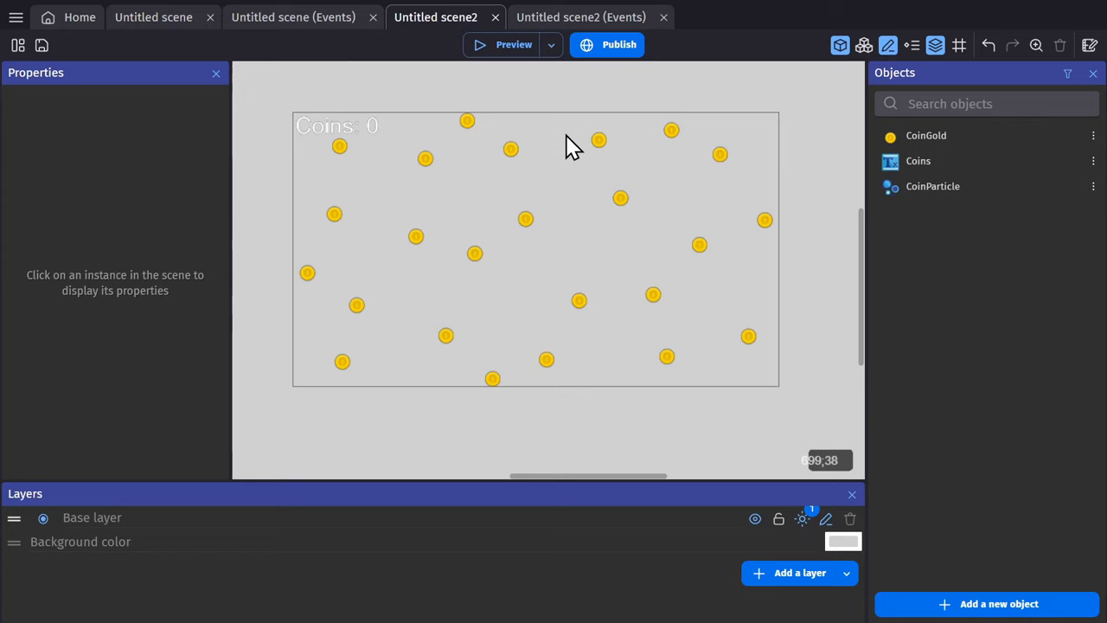
# Open scene2's events and preview the coin scene, counter starting at zero.
pyautogui.click(581, 17)
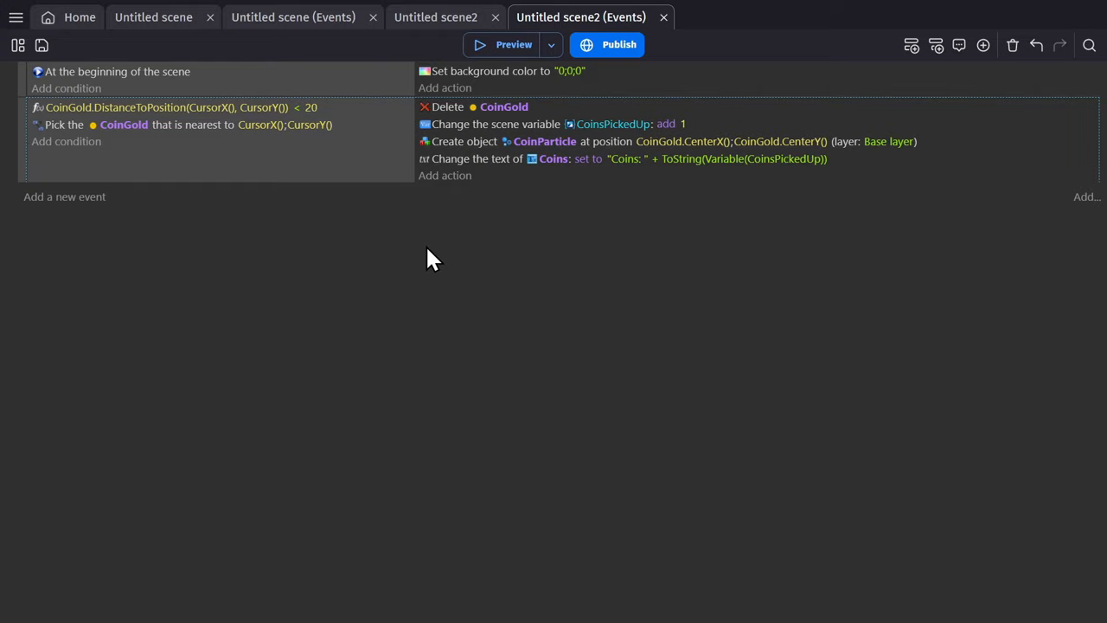
pyautogui.click(296, 107)
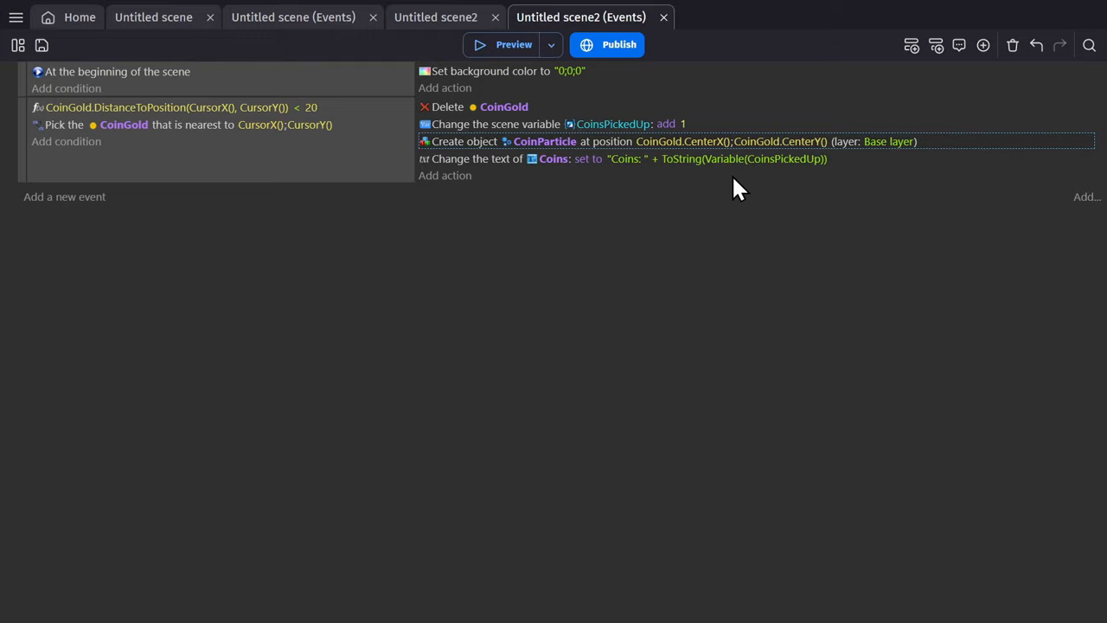
pyautogui.click(513, 44)
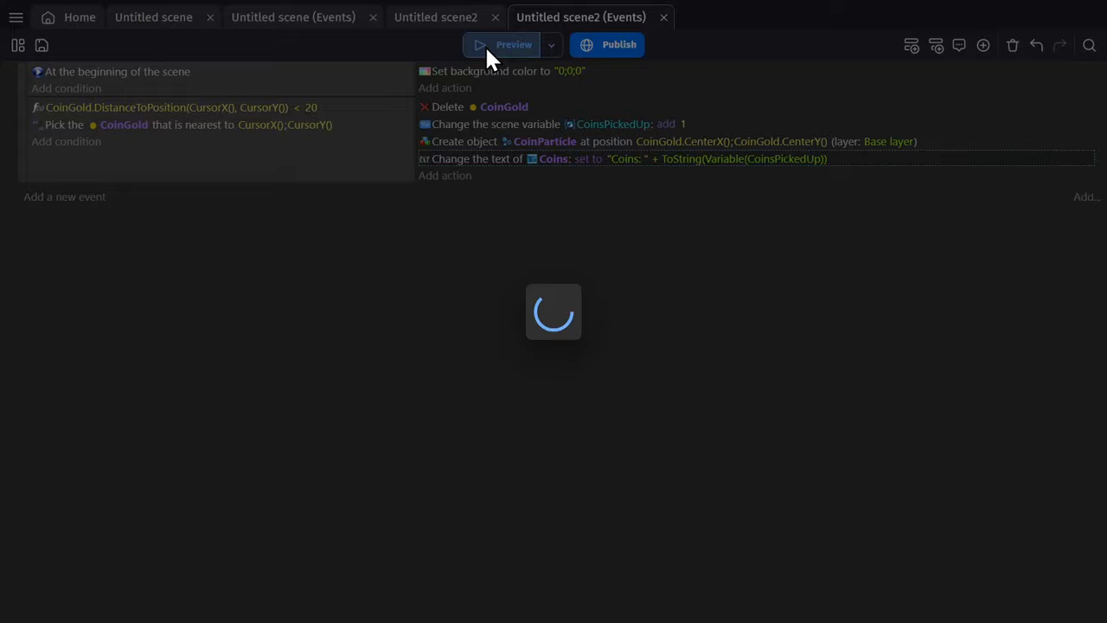
pyautogui.click(513, 44)
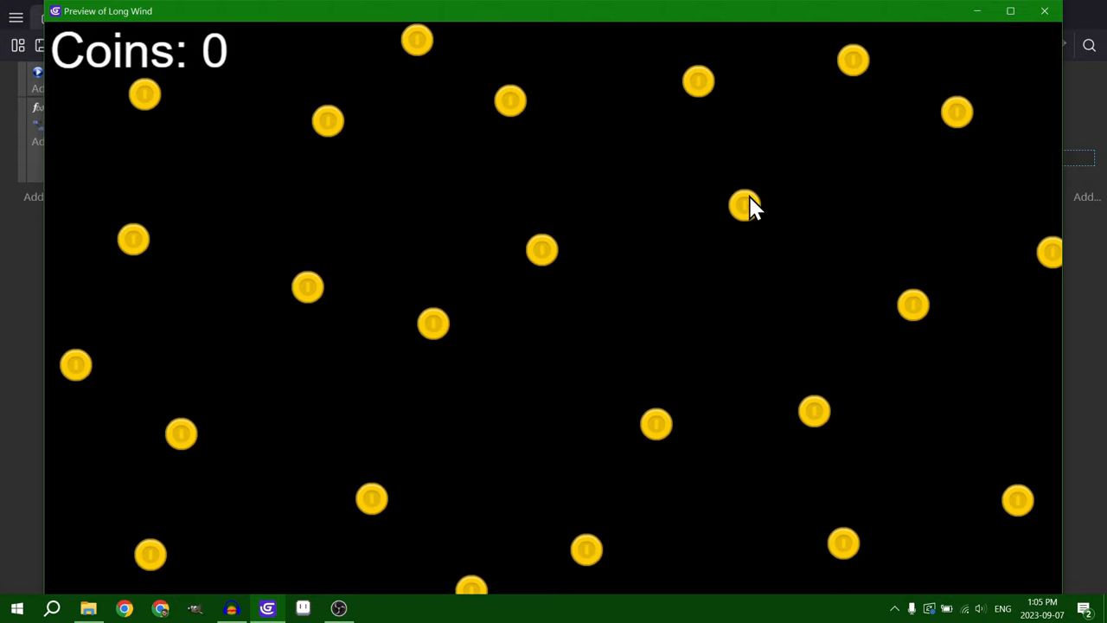
# Preview the coin scene with the distance and nearest-coin conditions in separate events.
pyautogui.click(1045, 11)
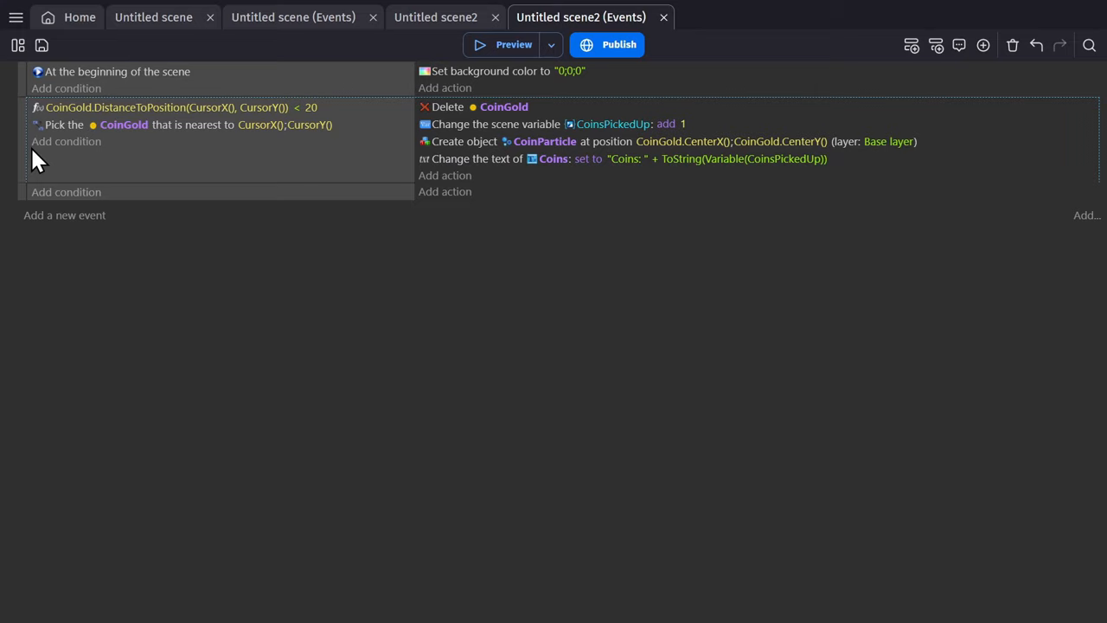
pyautogui.click(513, 44)
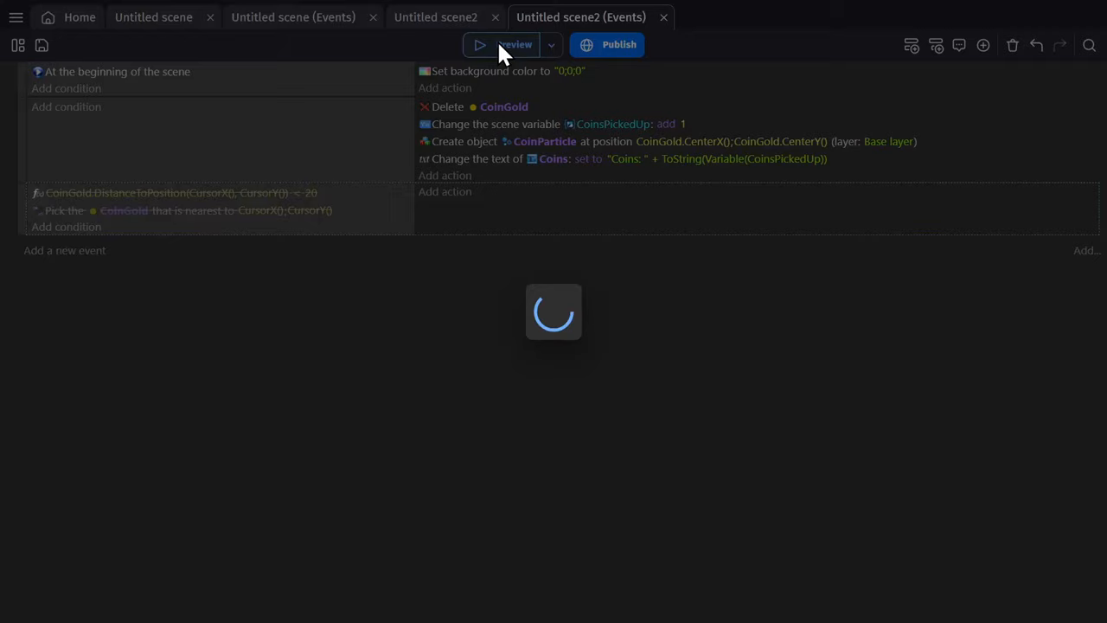
pyautogui.click(512, 44)
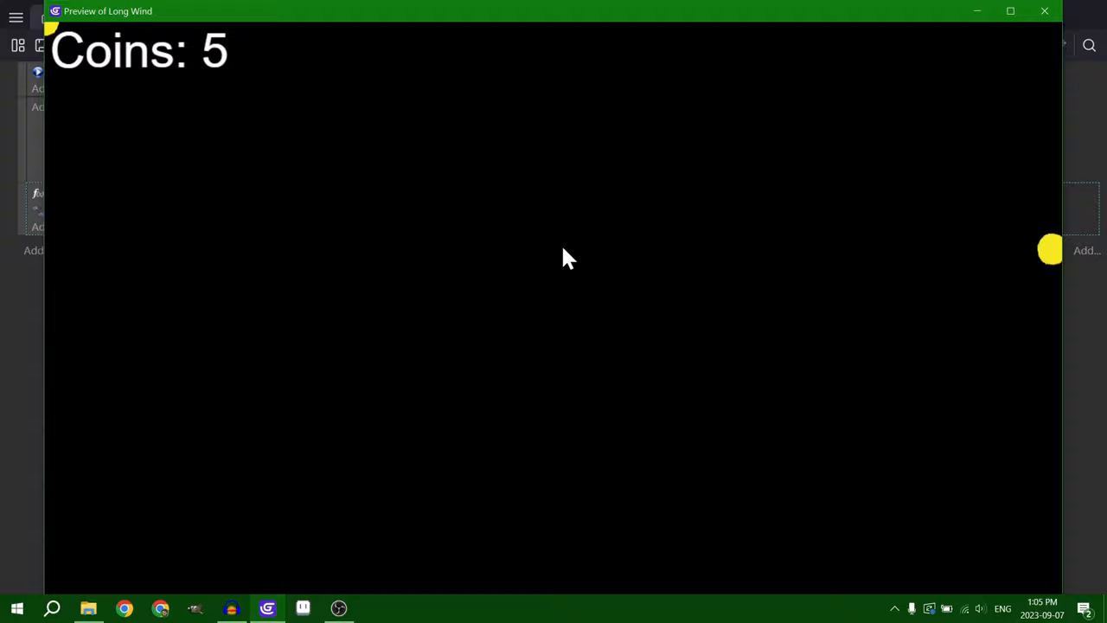
pyautogui.click(1044, 10)
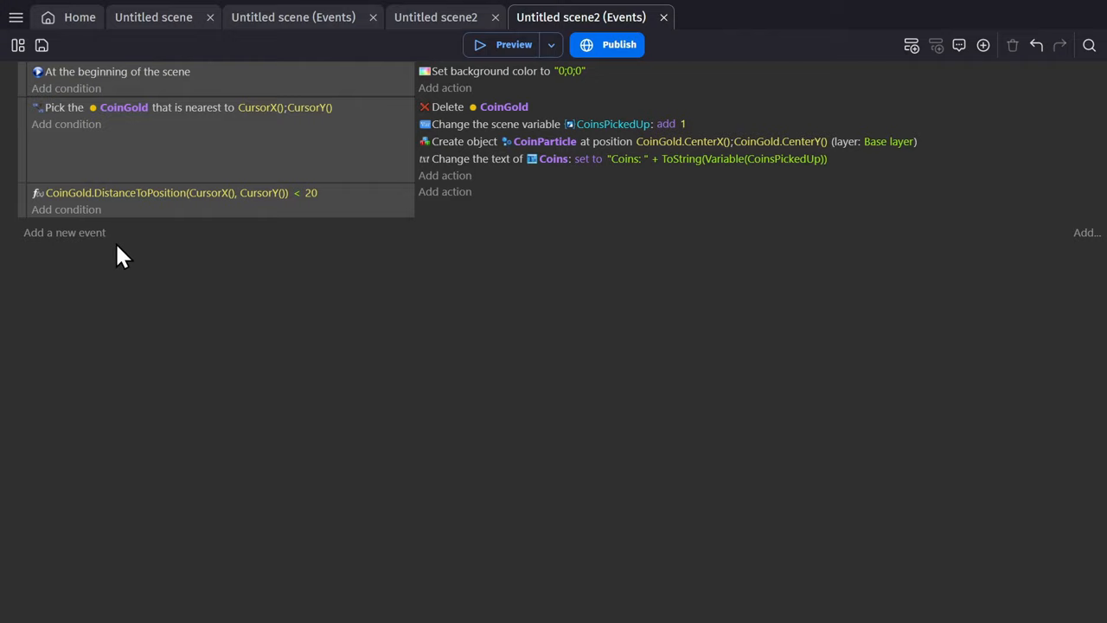
# Preview again with the distance check restored to the coin pickup event.
pyautogui.click(504, 45)
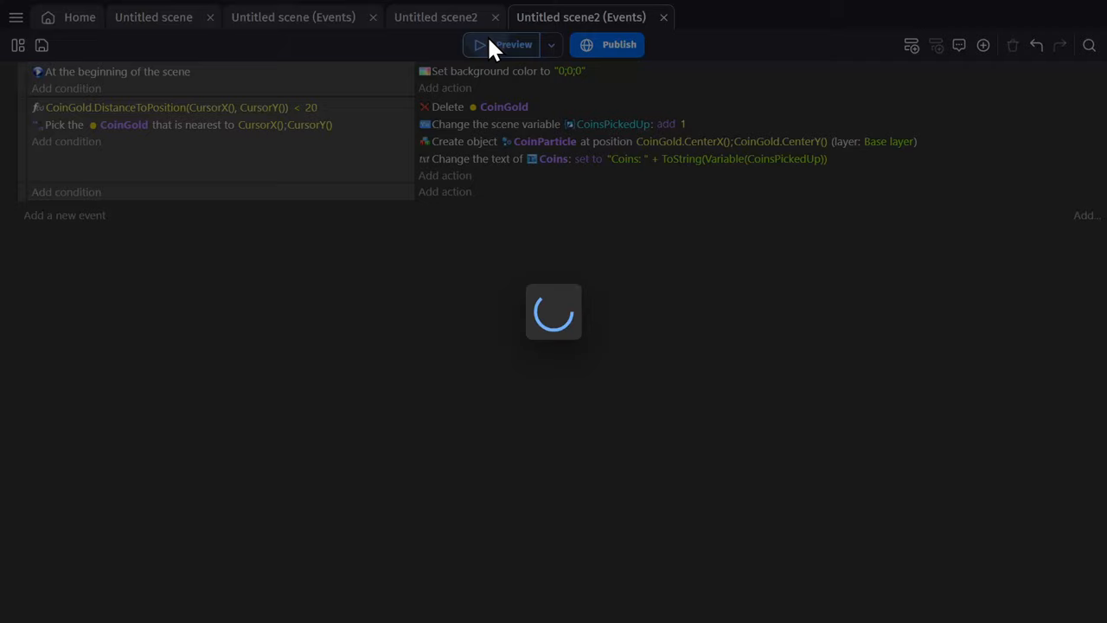
pyautogui.click(502, 44)
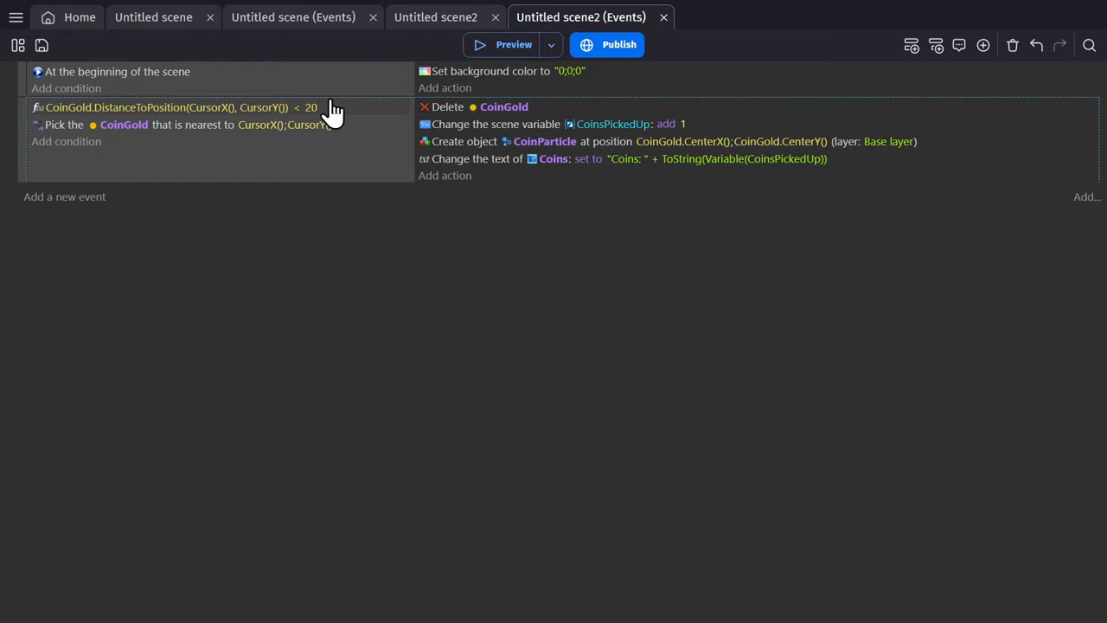
# Launch the debugger preview, refresh it, and inspect scene variables, CoinGold instances and Coins text.
pyautogui.click(513, 44)
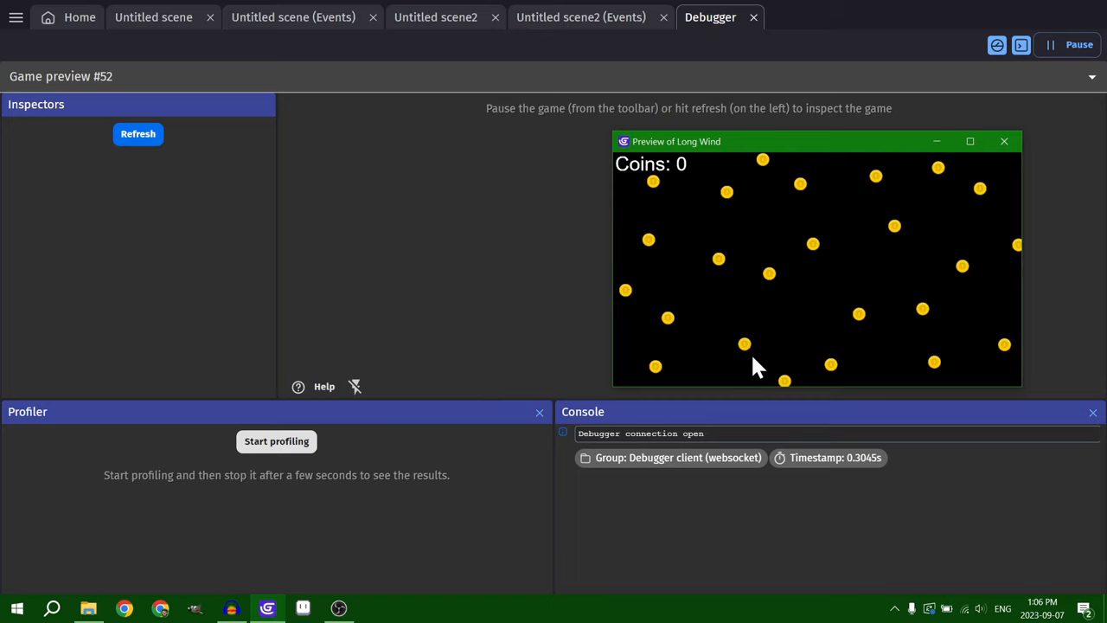
pyautogui.click(138, 133)
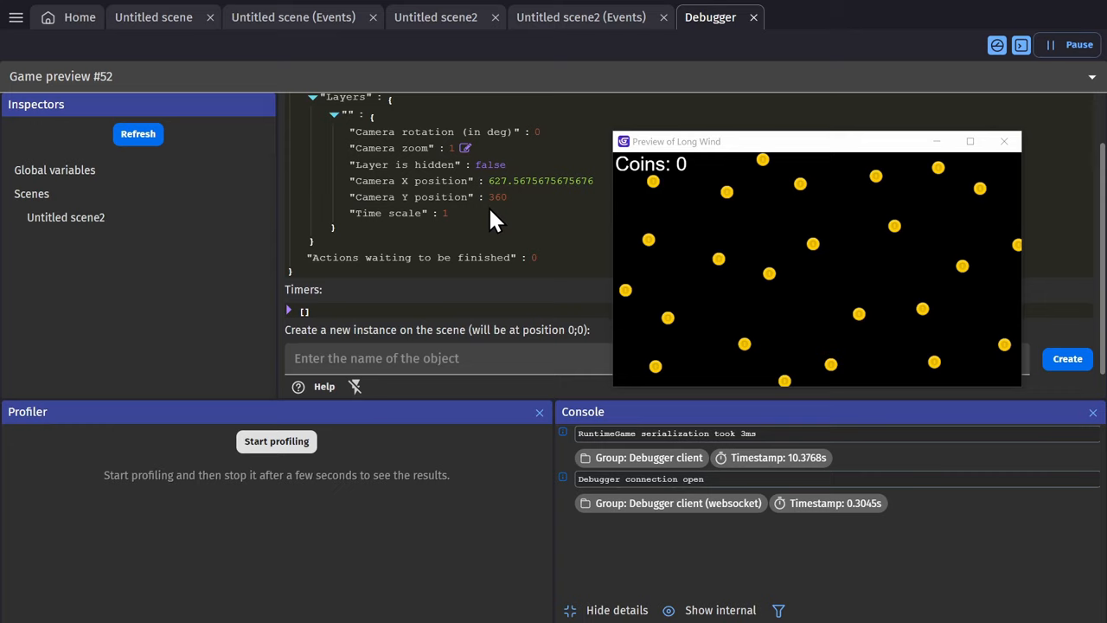
pyautogui.click(66, 217)
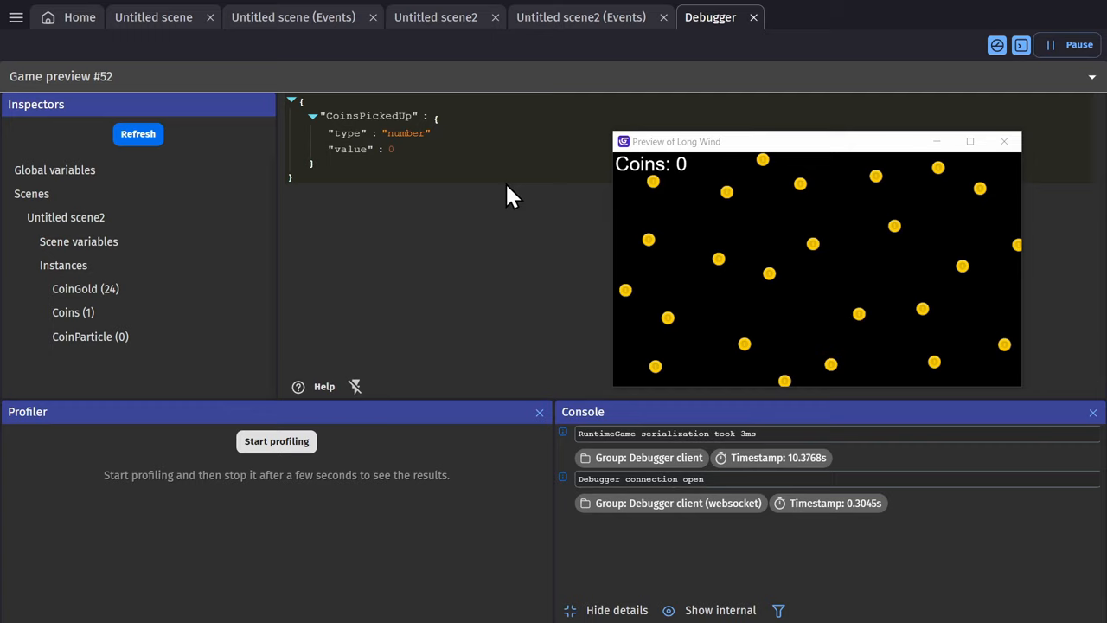
pyautogui.click(85, 289)
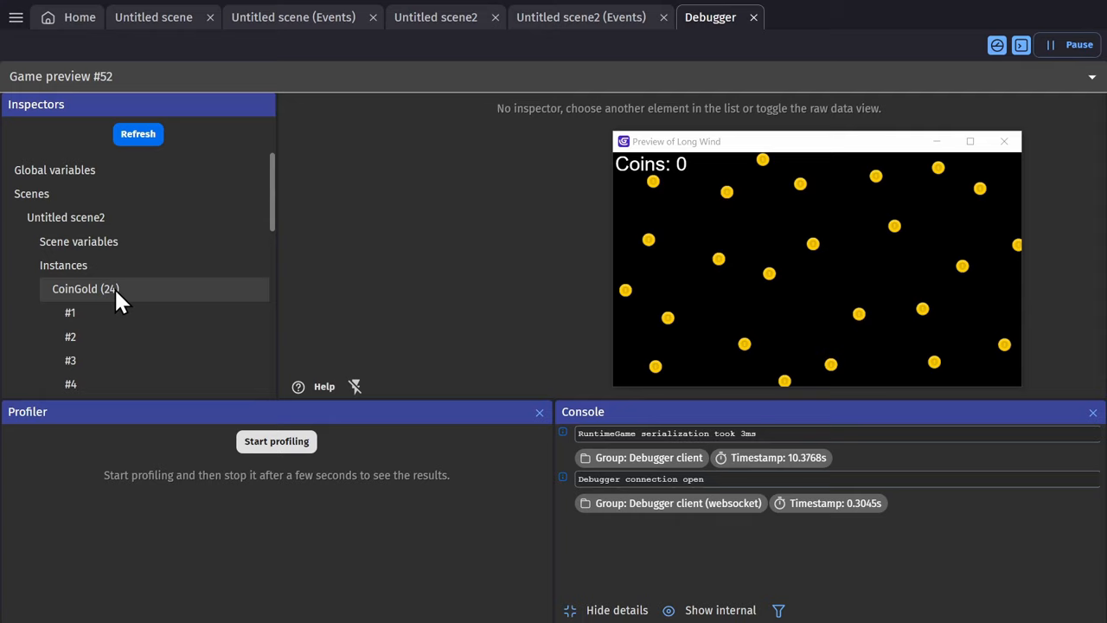
pyautogui.click(70, 312)
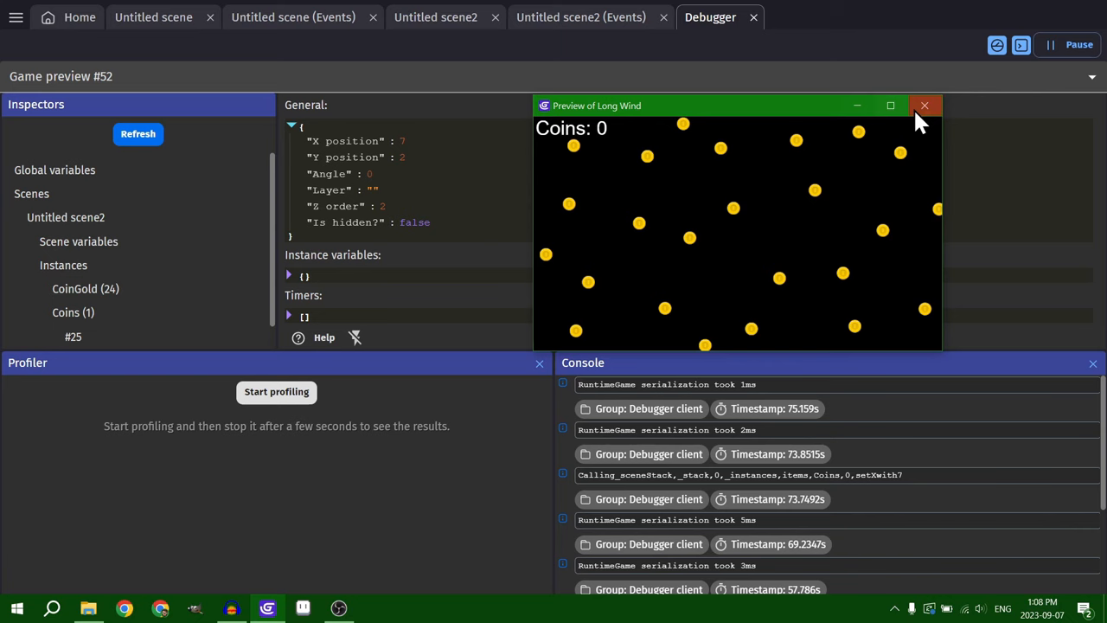
# Add a console log action with ToString(PickedInstancesCount(CoinGold)) and confirm it.
pyautogui.click(580, 17)
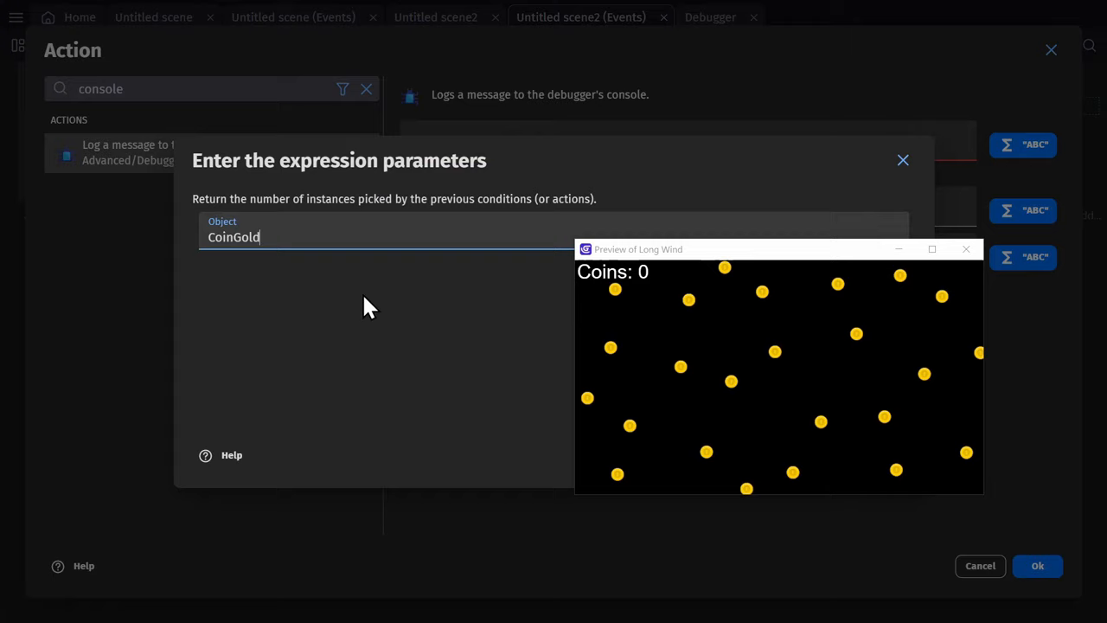
pyautogui.click(1037, 566)
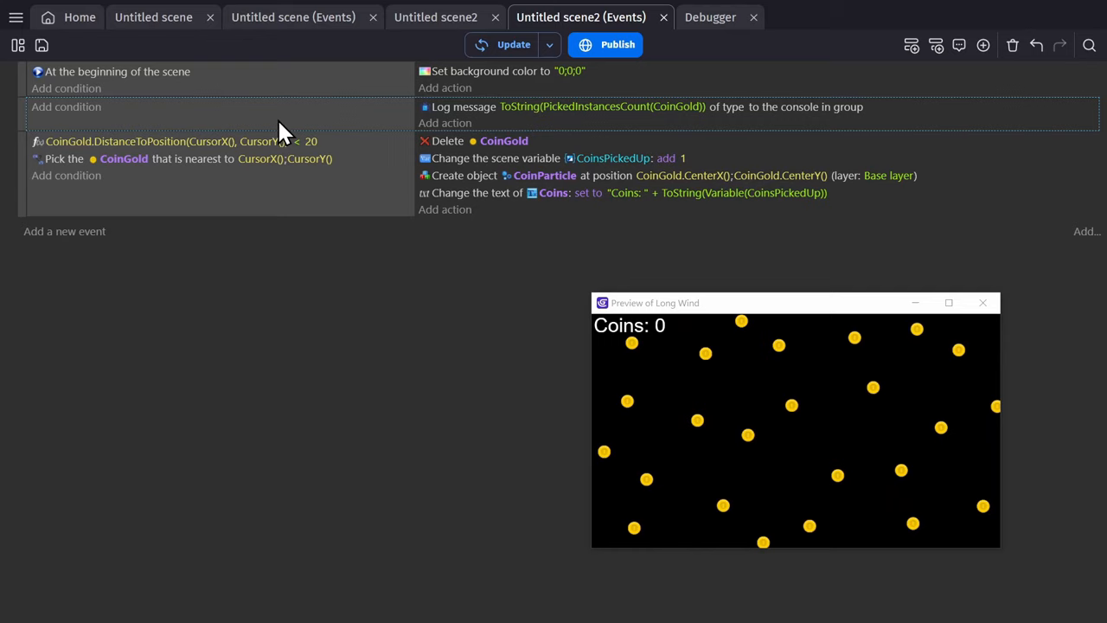
# Relaunch the preview with the new log action and move the game window aside to watch the console.
pyautogui.click(710, 16)
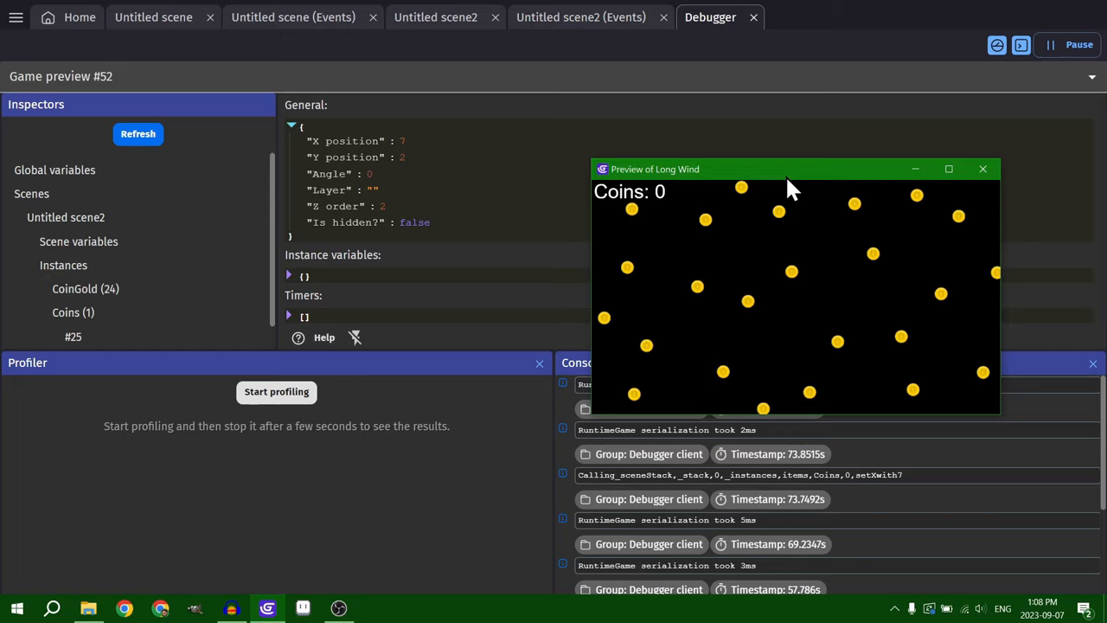
pyautogui.moveTo(788, 168); pyautogui.dragTo(813, 90)
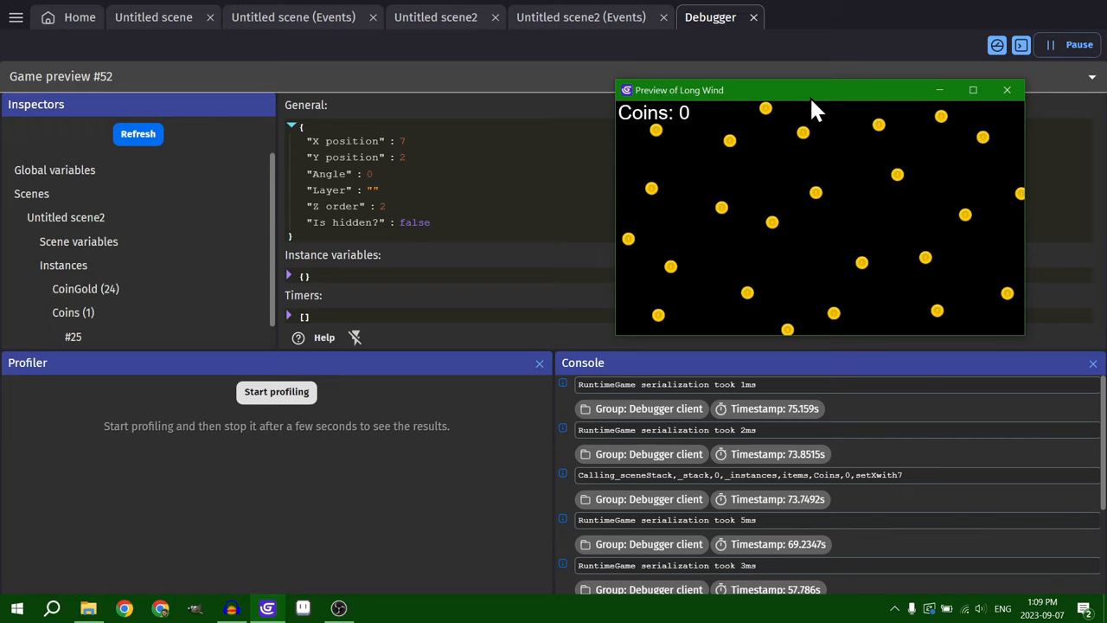
pyautogui.moveTo(813, 90); pyautogui.dragTo(554, 315)
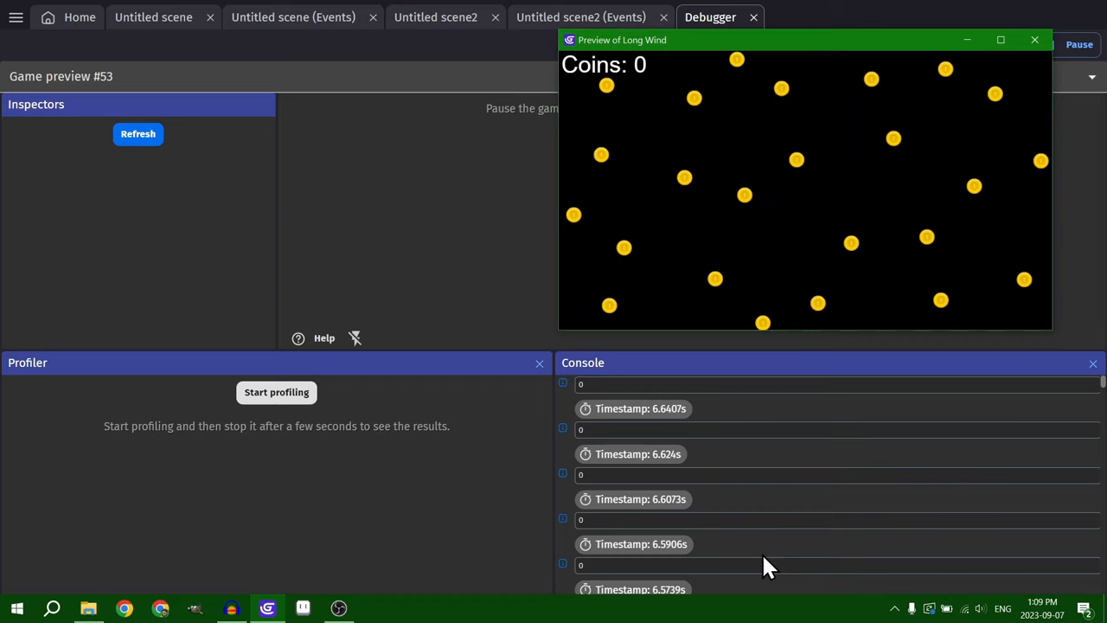
pyautogui.click(581, 17)
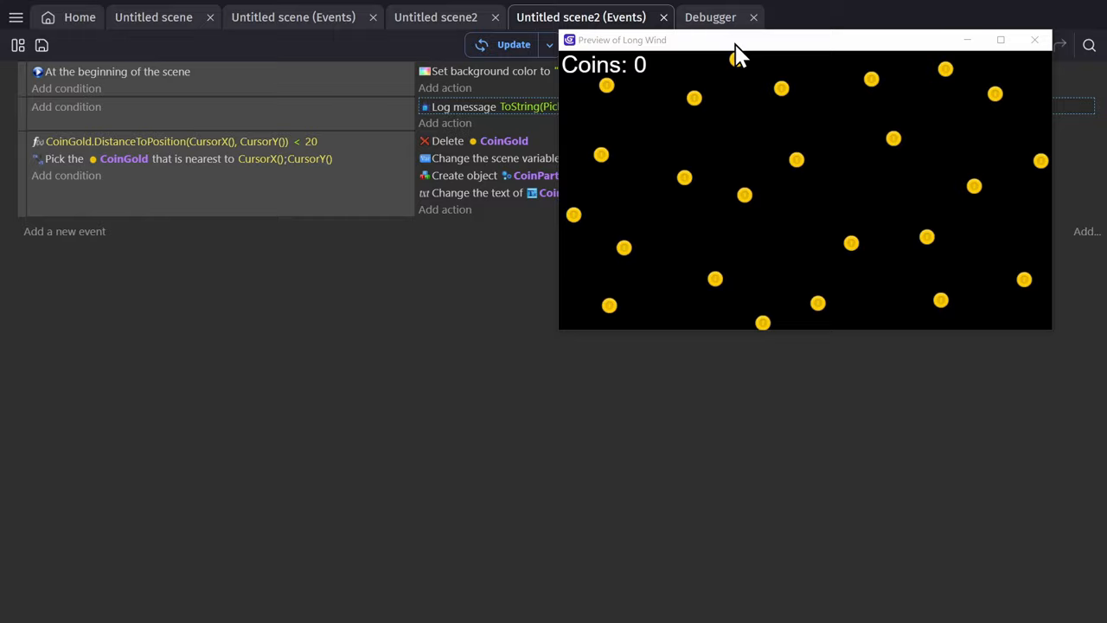
pyautogui.click(710, 16)
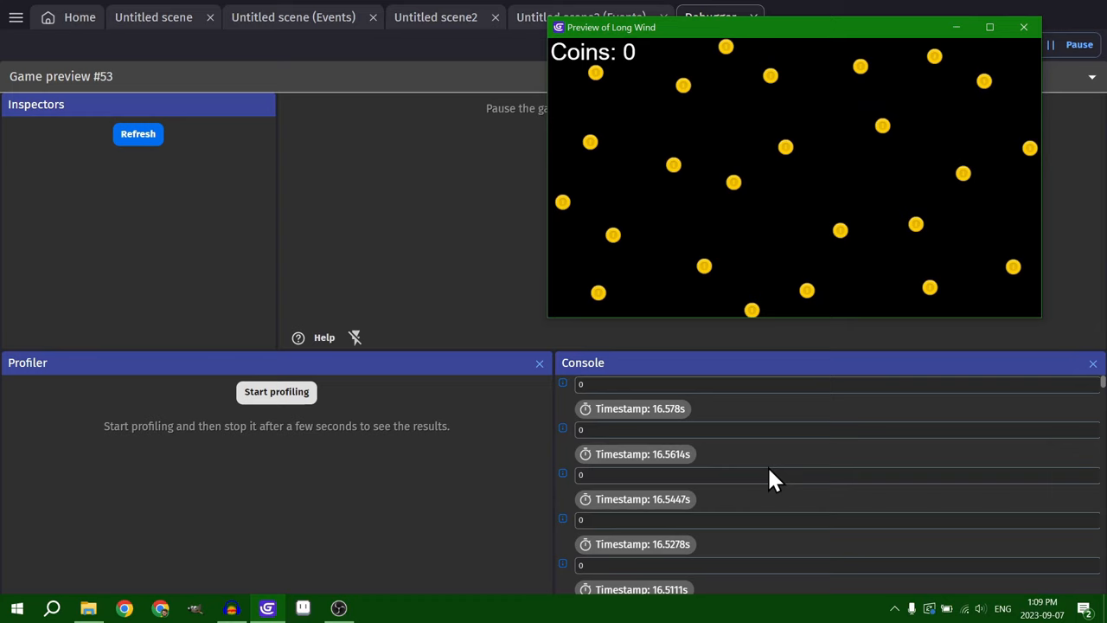
pyautogui.moveTo(644, 95)
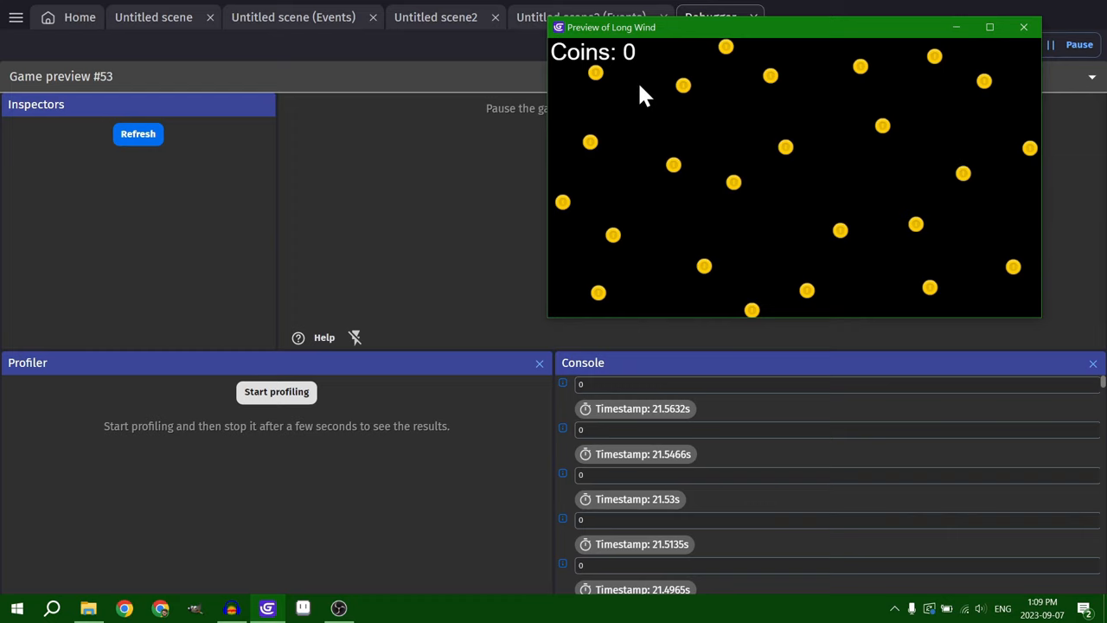
pyautogui.moveTo(844, 221)
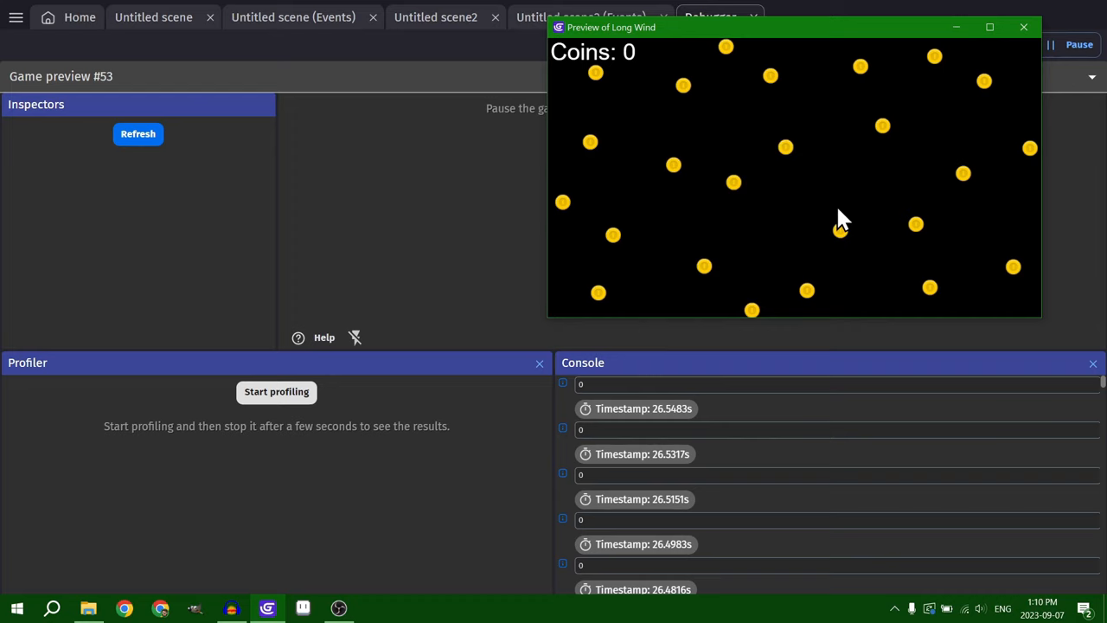
pyautogui.moveTo(1025, 27)
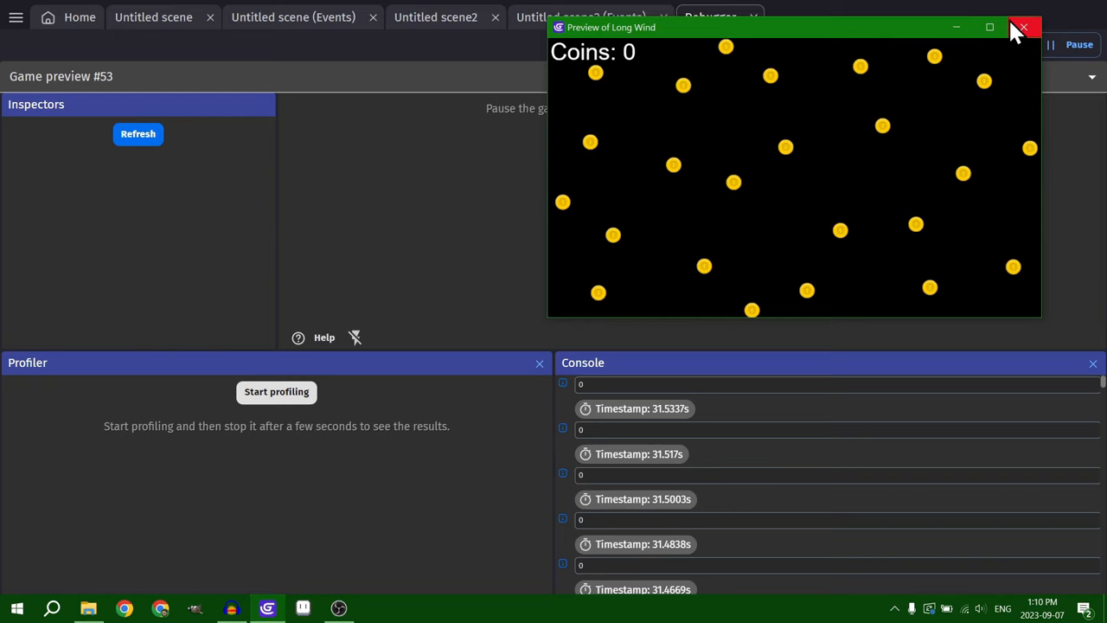